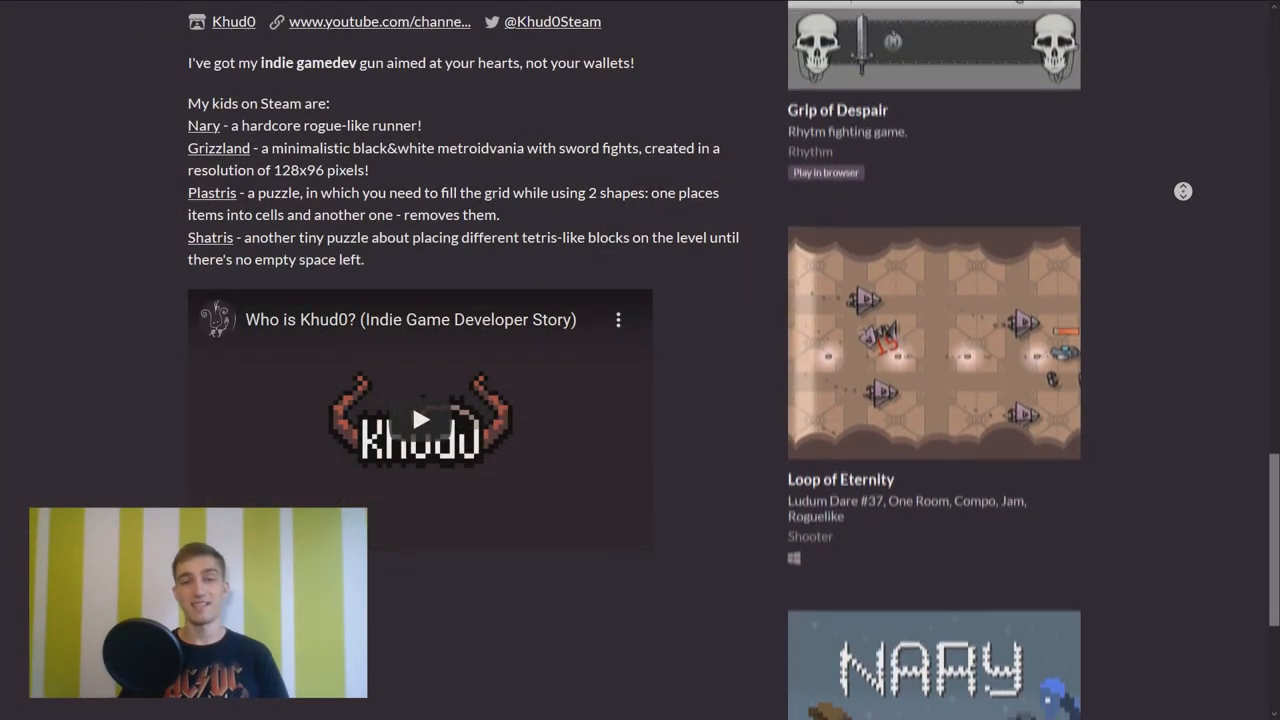
Reshape the Level sprite shape spline into rolling waves, then run the game to test it.
scroll("down", 3)
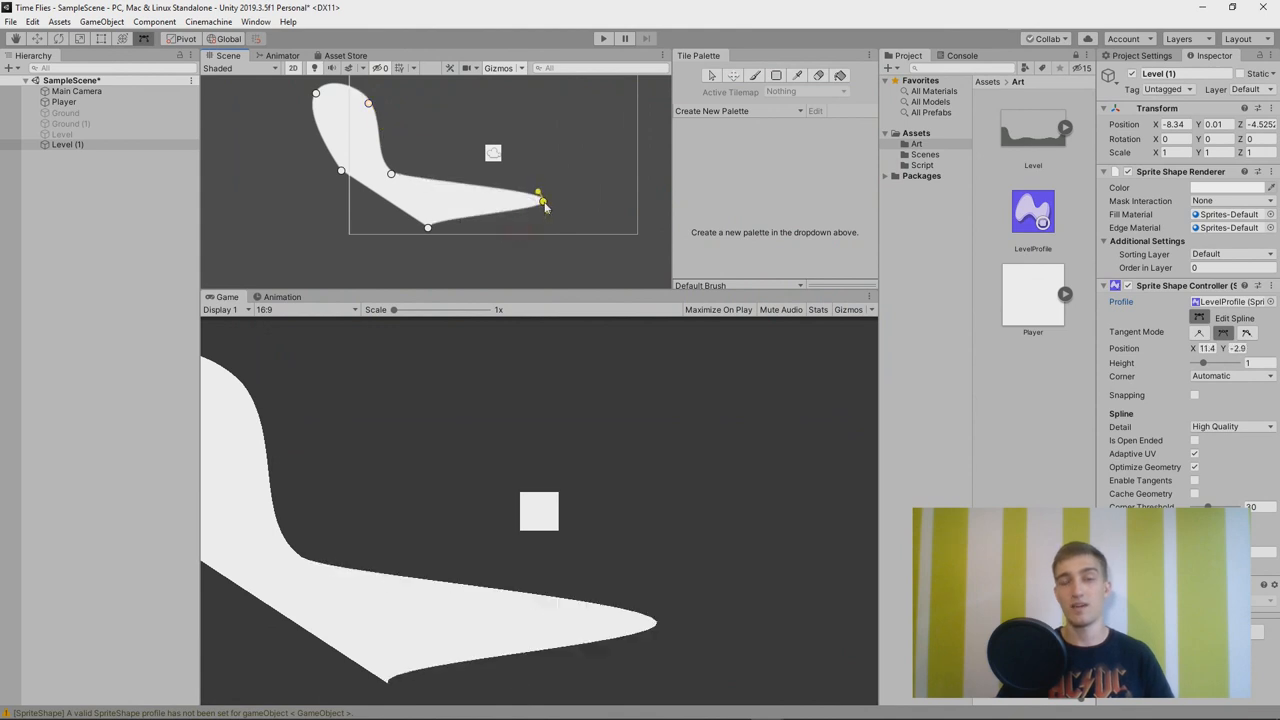
left_click_drag(540, 197, 450, 185)
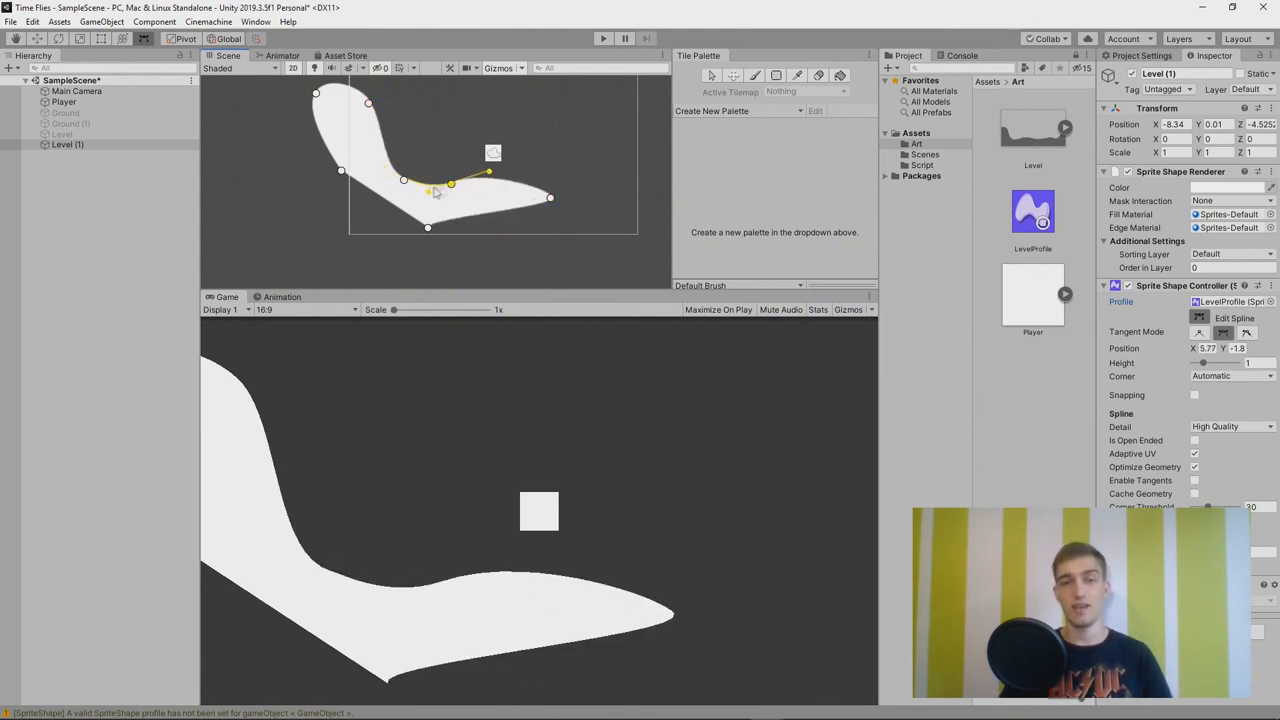
left_click_drag(550, 197, 570, 216)
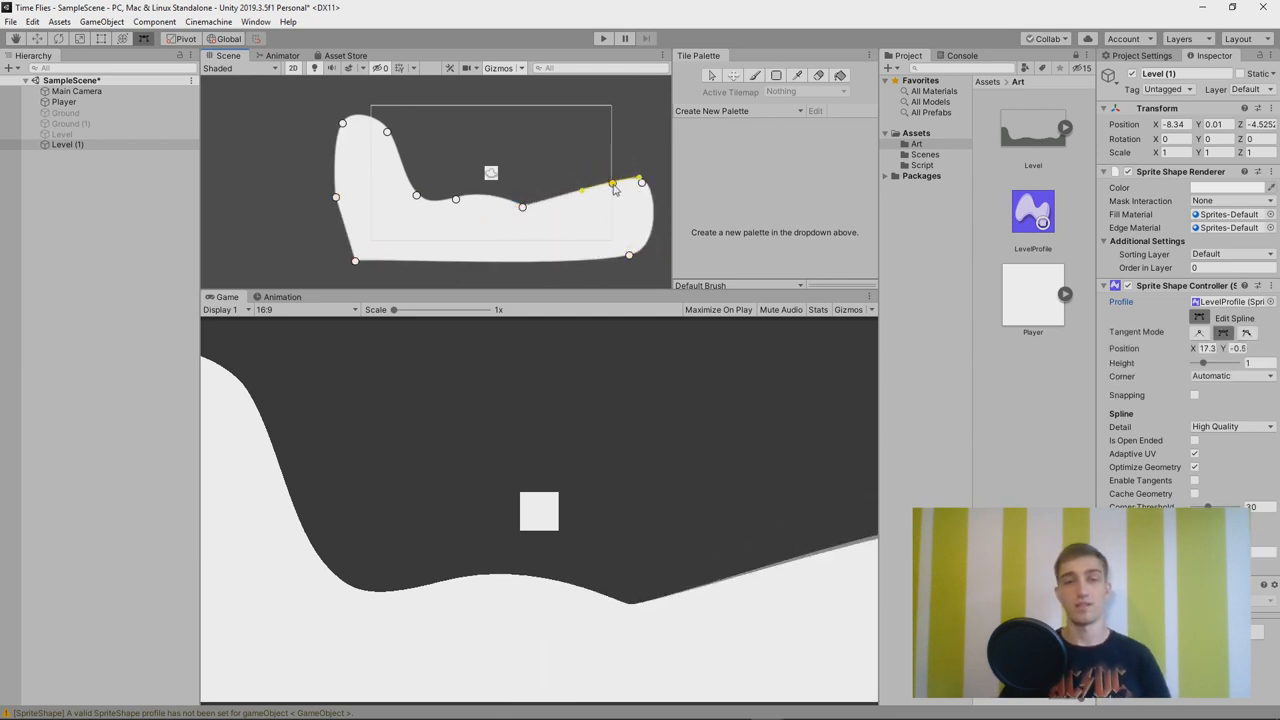
left_click_drag(613, 185, 641, 183)
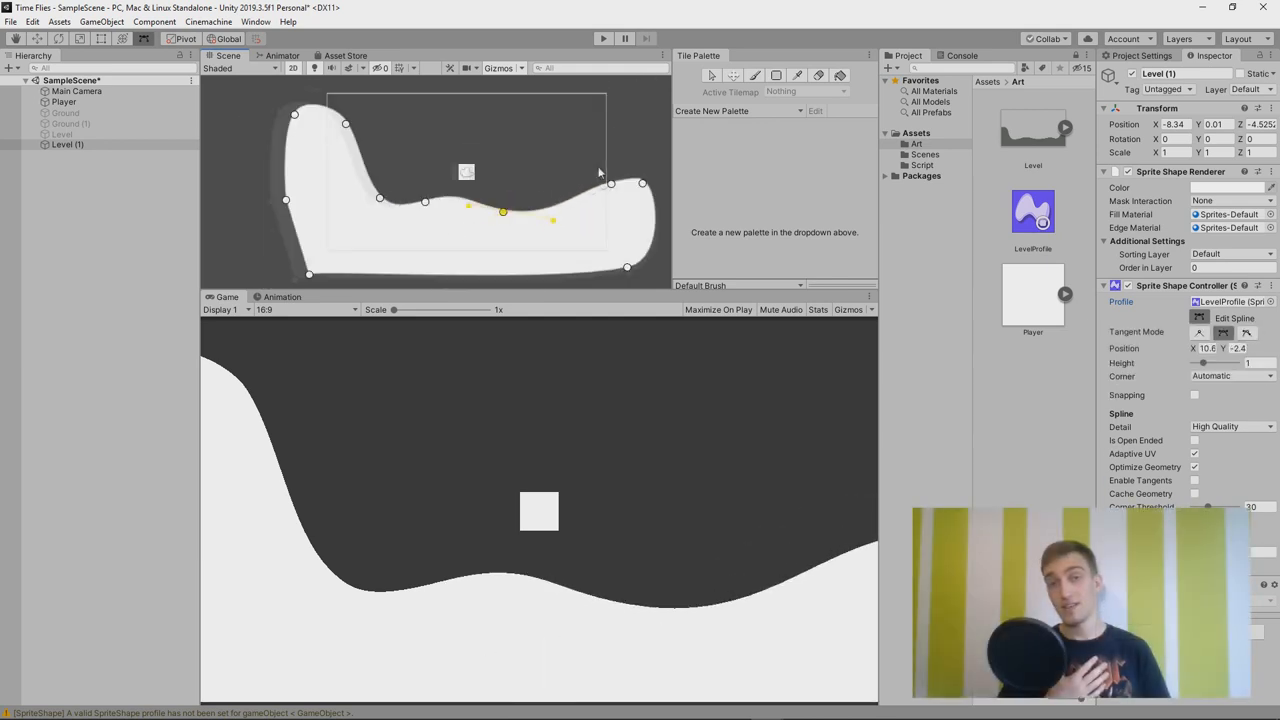
left_click_drag(640, 183, 622, 185)
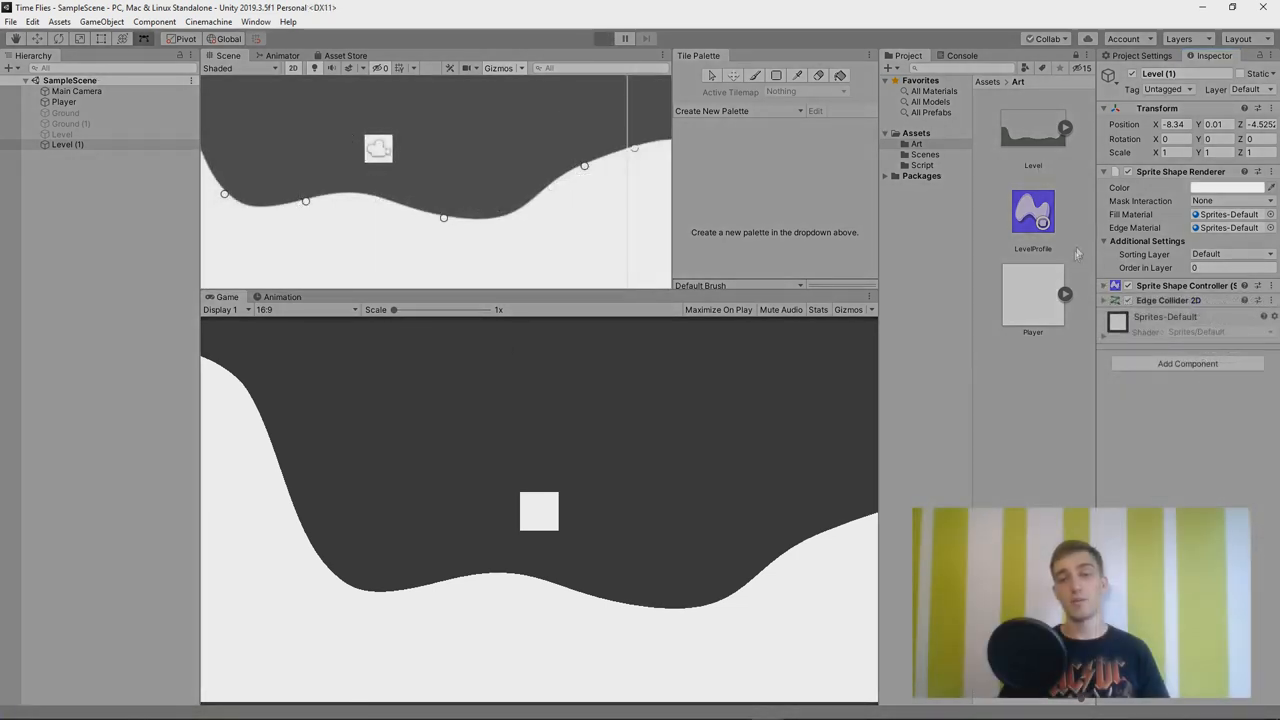
left_click(602, 38)
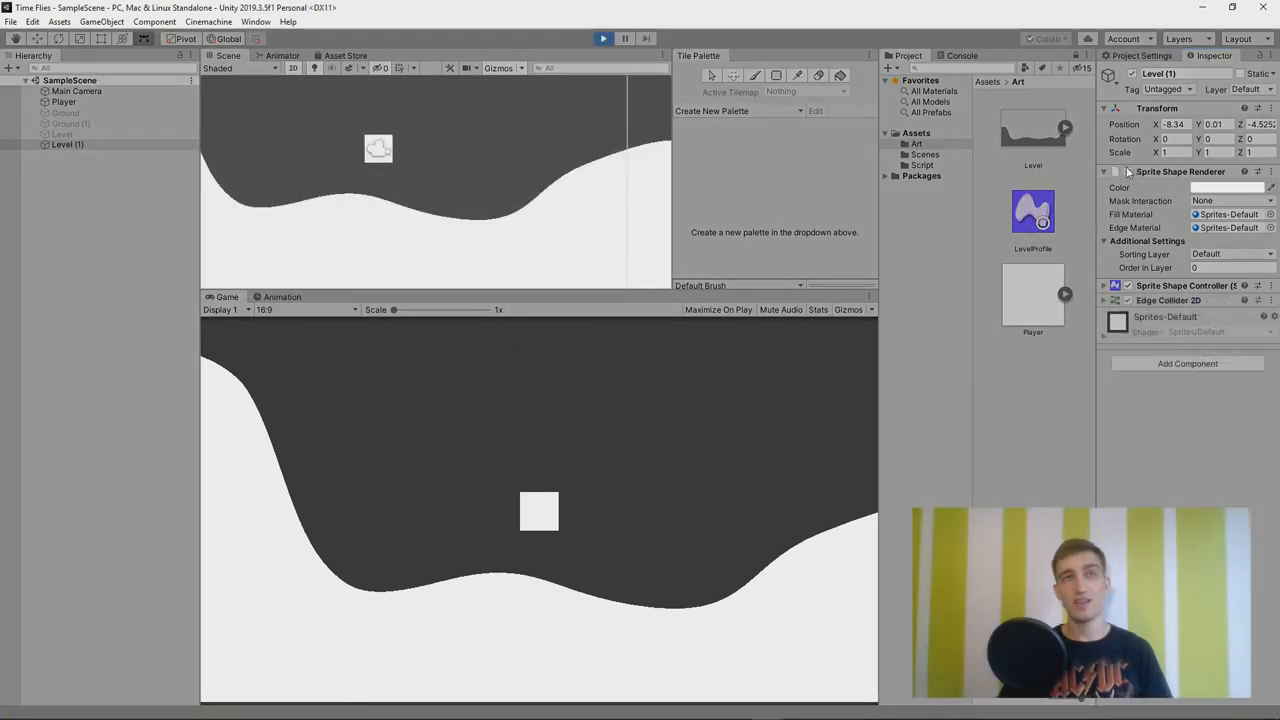